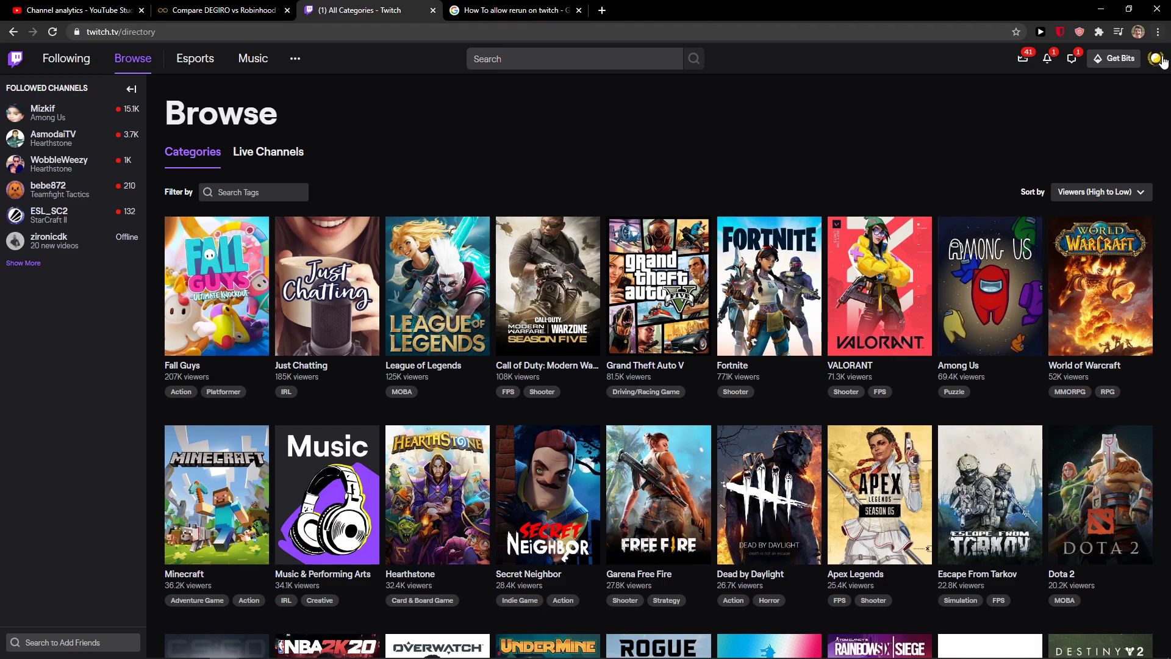
Go from the profile avatar menu to Settings, then the Security and Privacy tab.
{"action": "left_click", "coordinate": [1158, 59]}
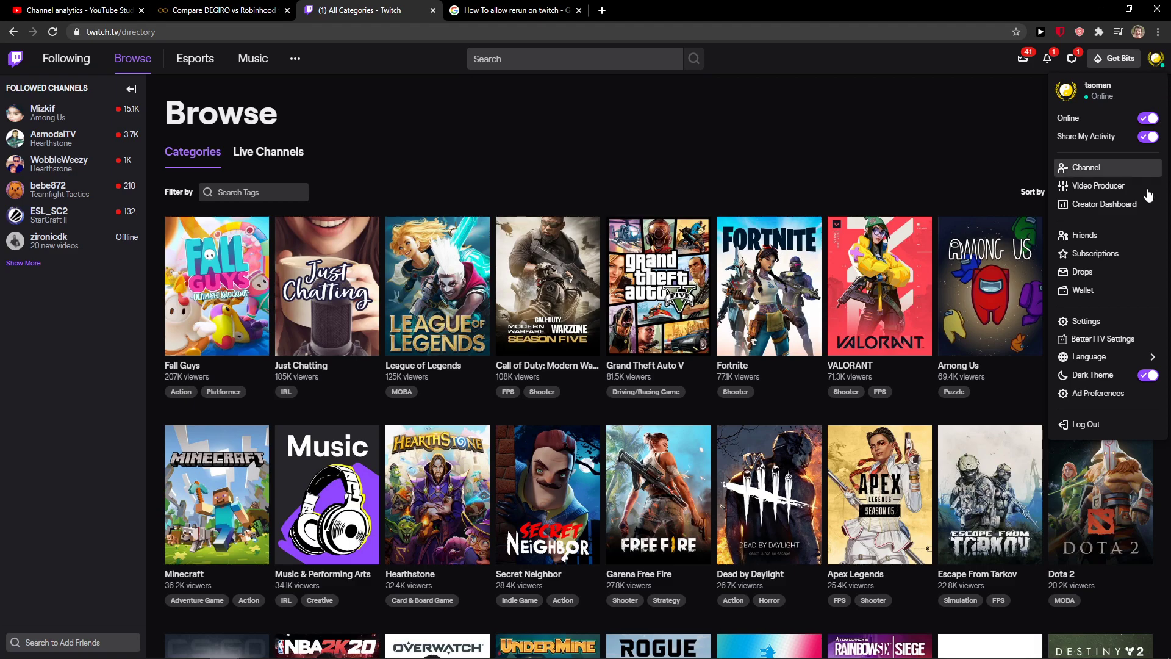
{"action": "left_click", "coordinate": [1084, 321]}
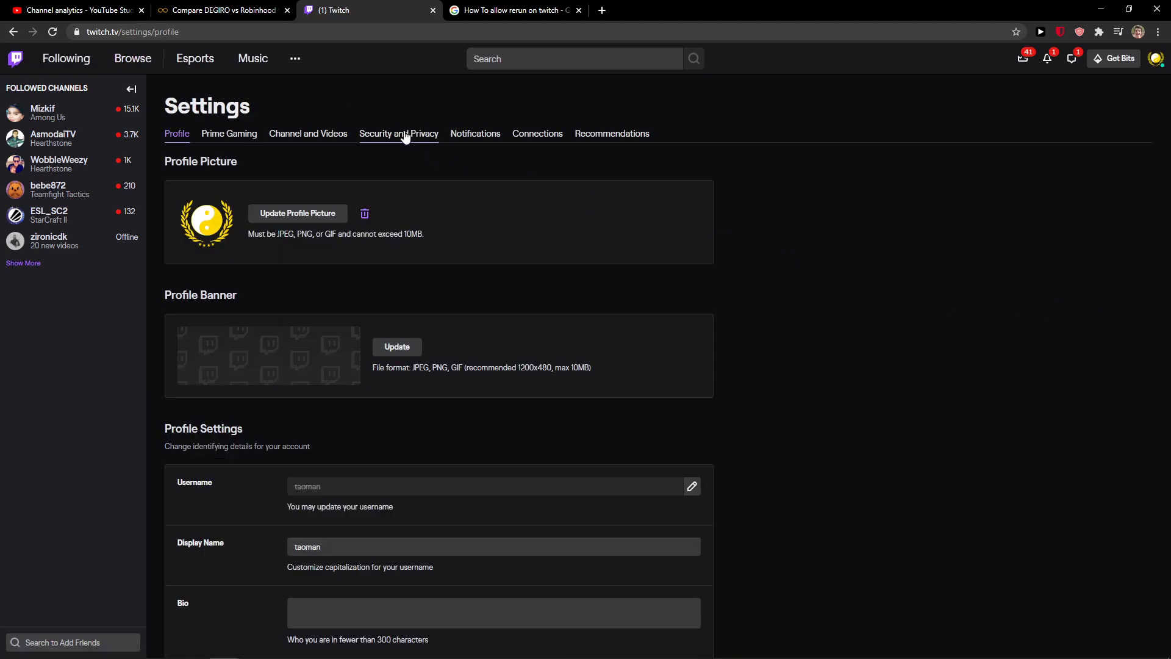
{"action": "left_click", "coordinate": [399, 134]}
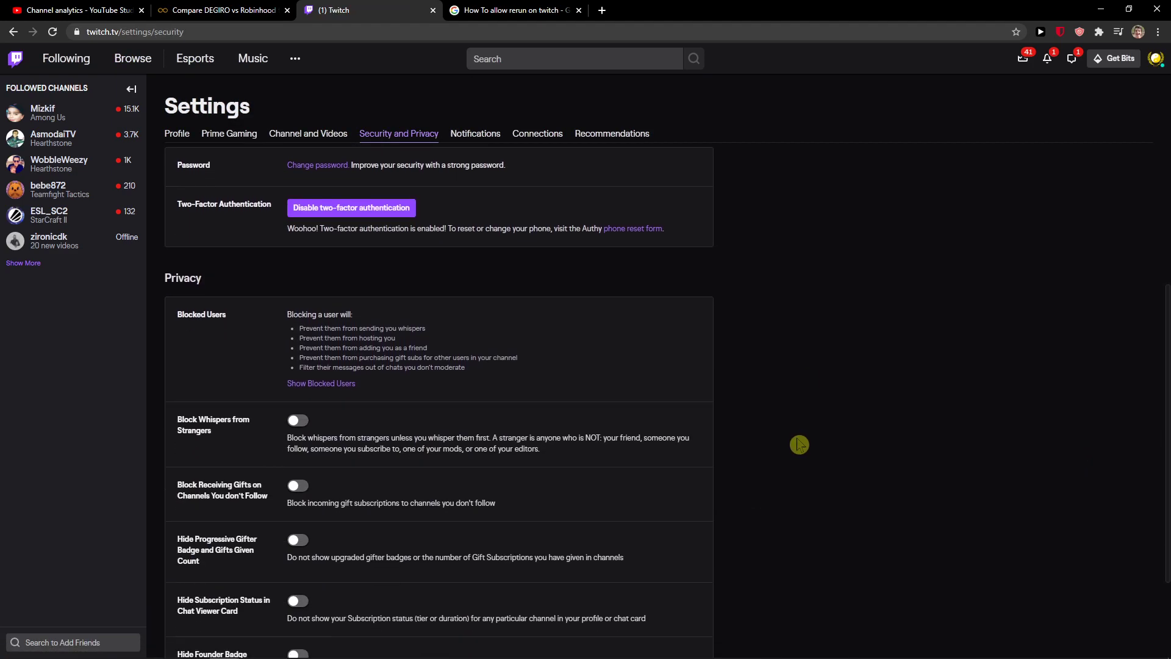
{"action": "scroll", "scroll_direction": "down", "scroll_amount": 3}
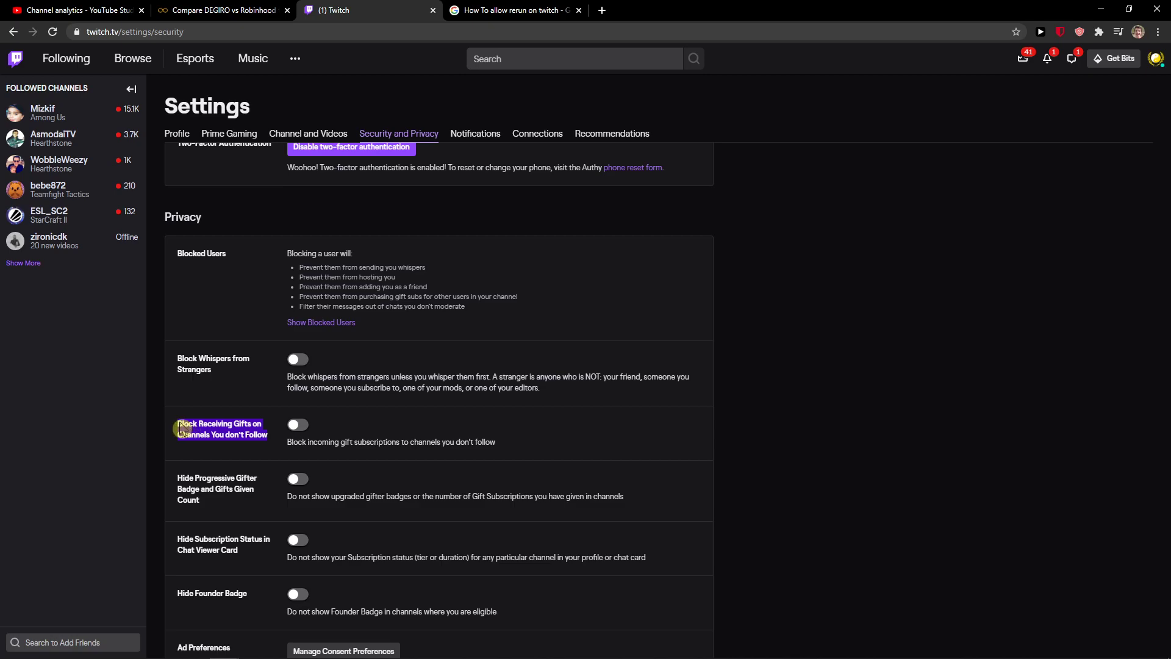
{"action": "left_click", "coordinate": [297, 424]}
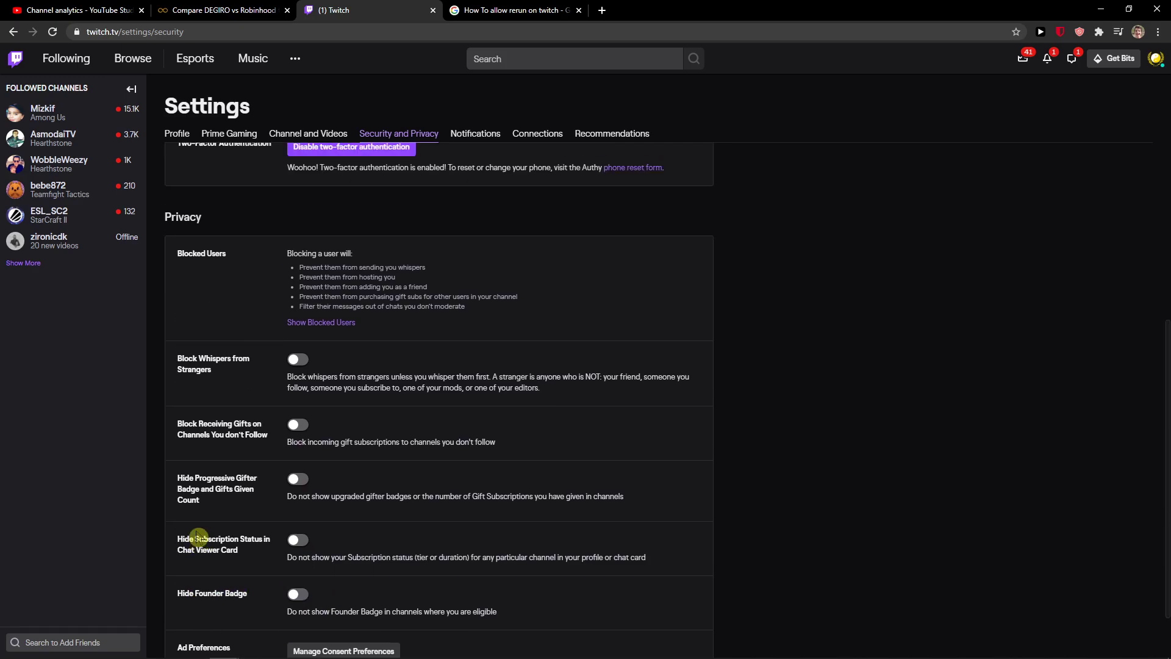
{"action": "scroll", "scroll_direction": "down", "scroll_amount": 3}
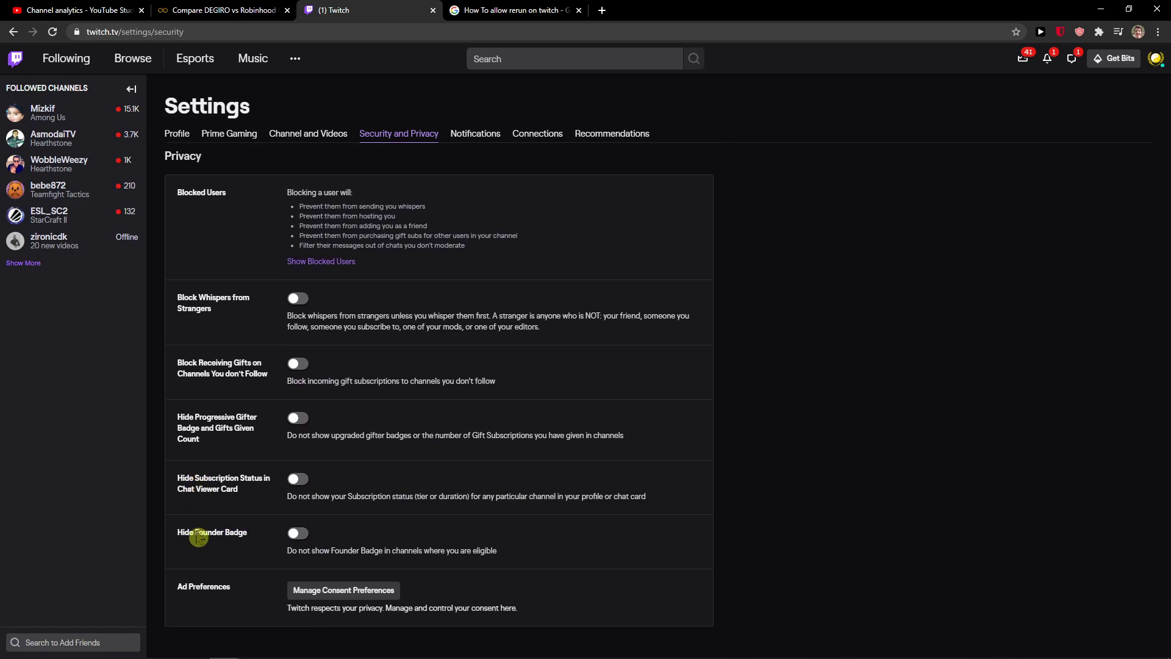